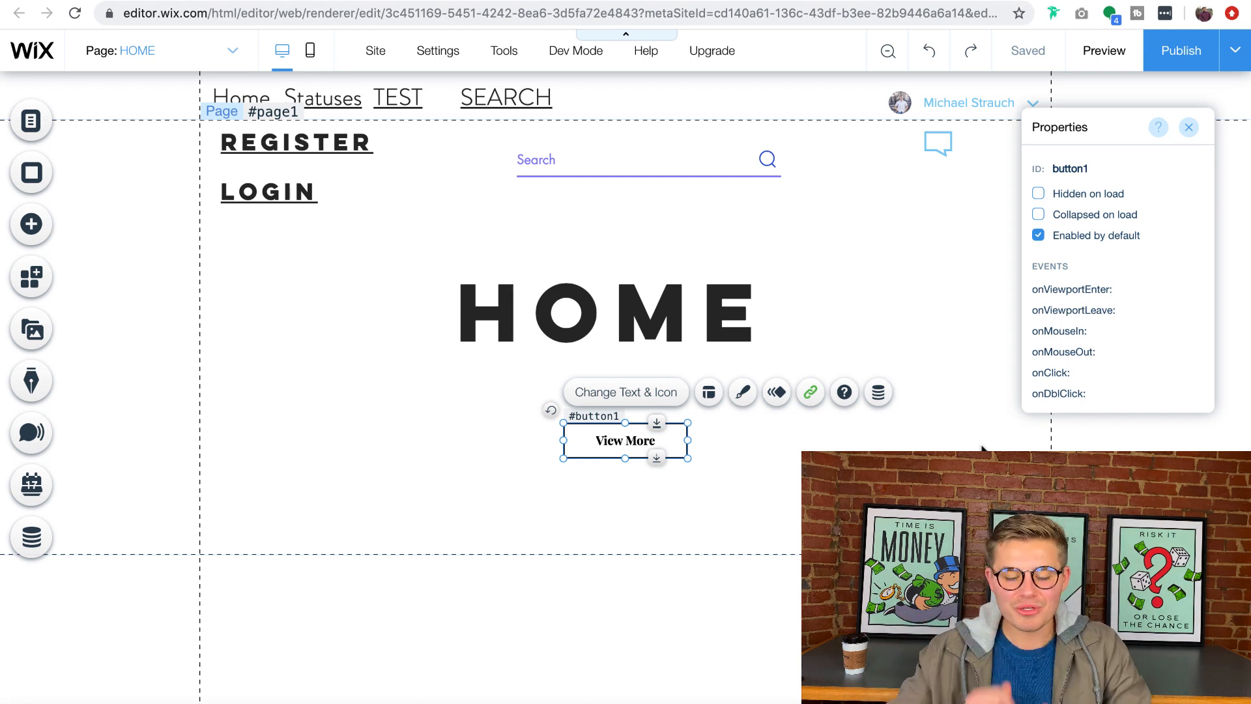
mouse_move(366, 432)
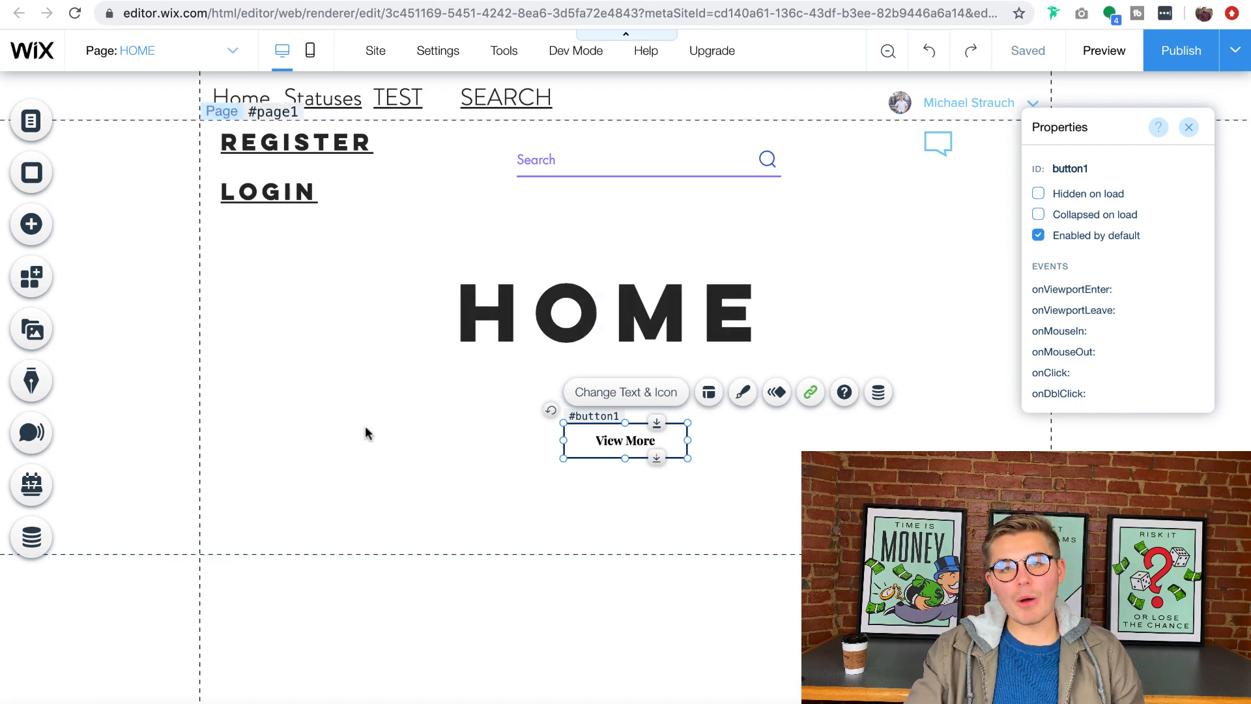
mouse_move(30, 121)
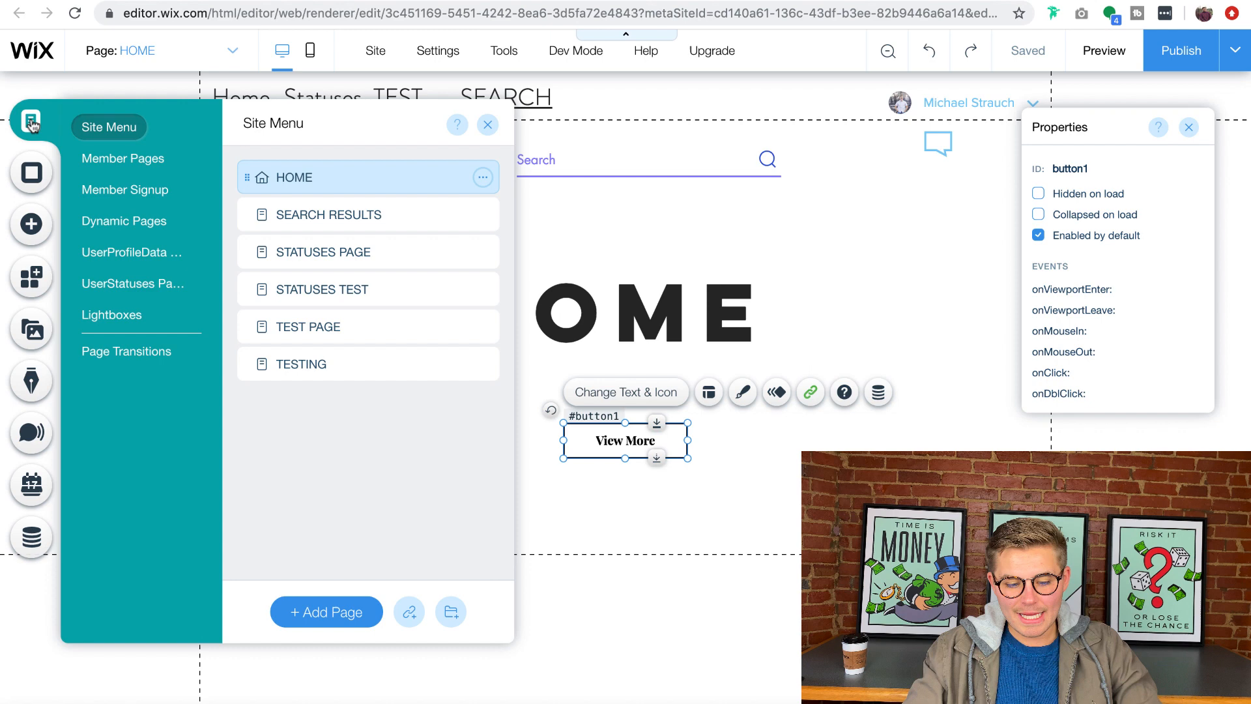
Step: Open the UserProfileData (Full Name) dynamic page from the Pages panel
left_click(124, 221)
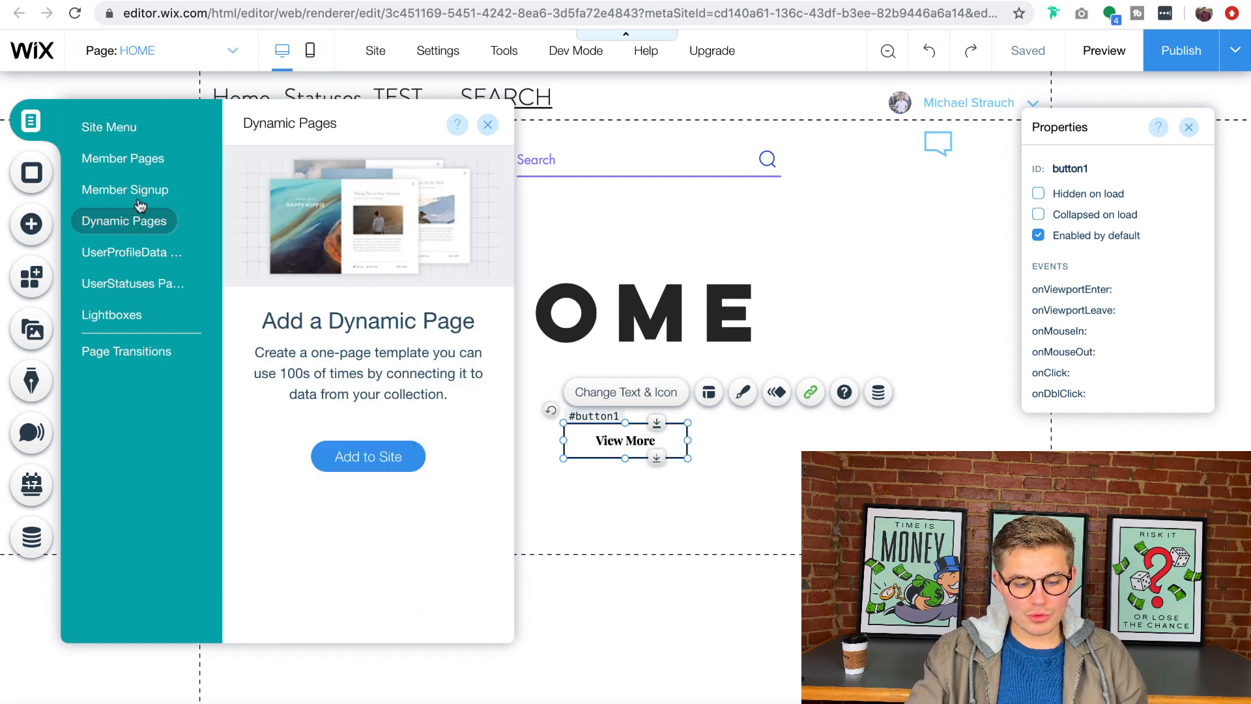
left_click(123, 158)
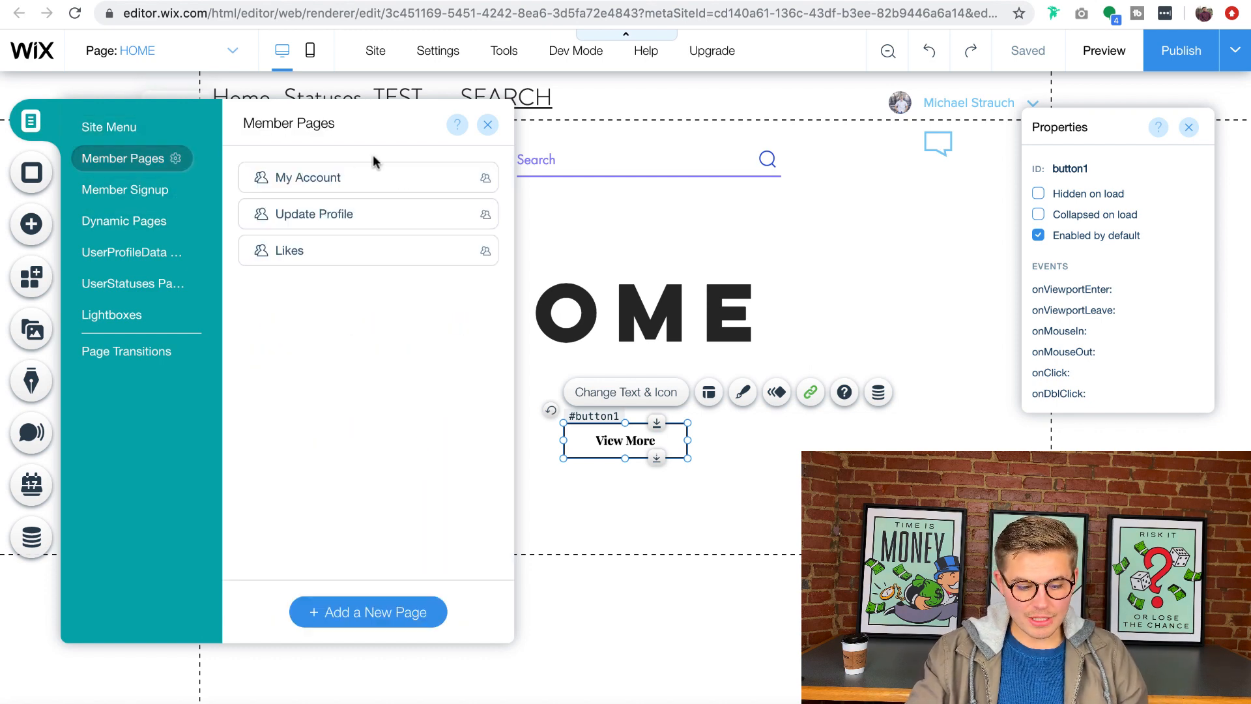
left_click(108, 127)
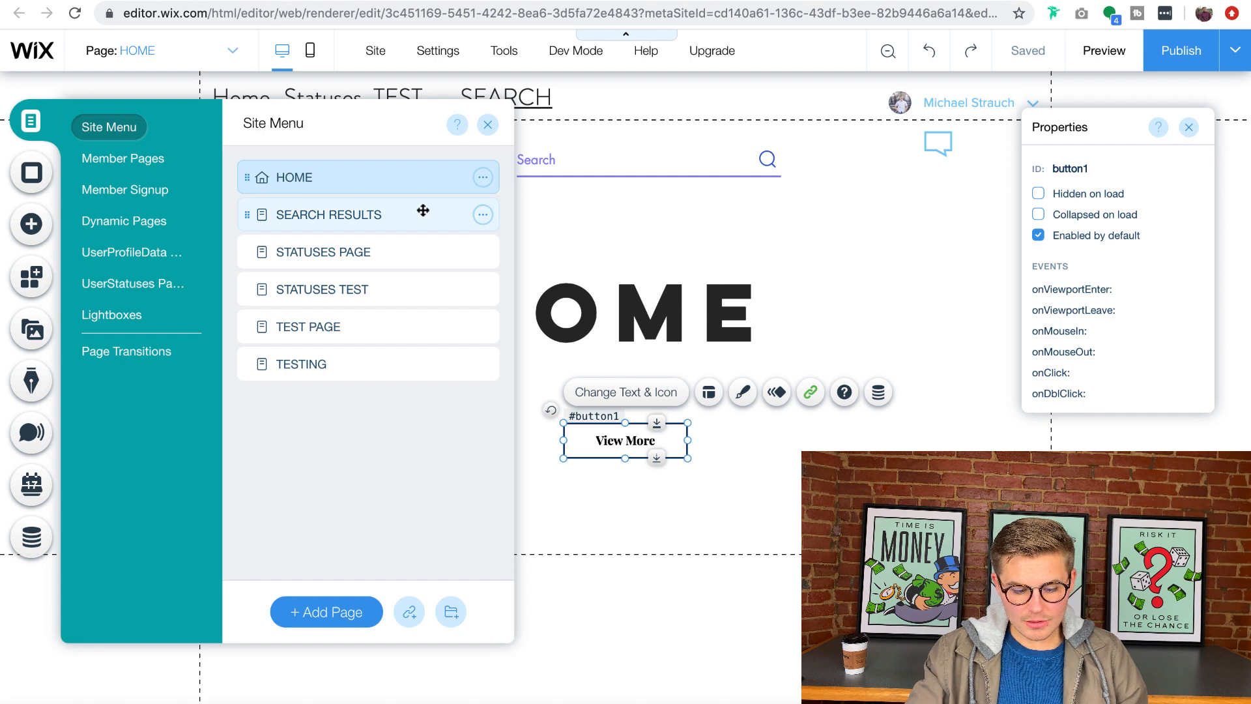
left_click(131, 252)
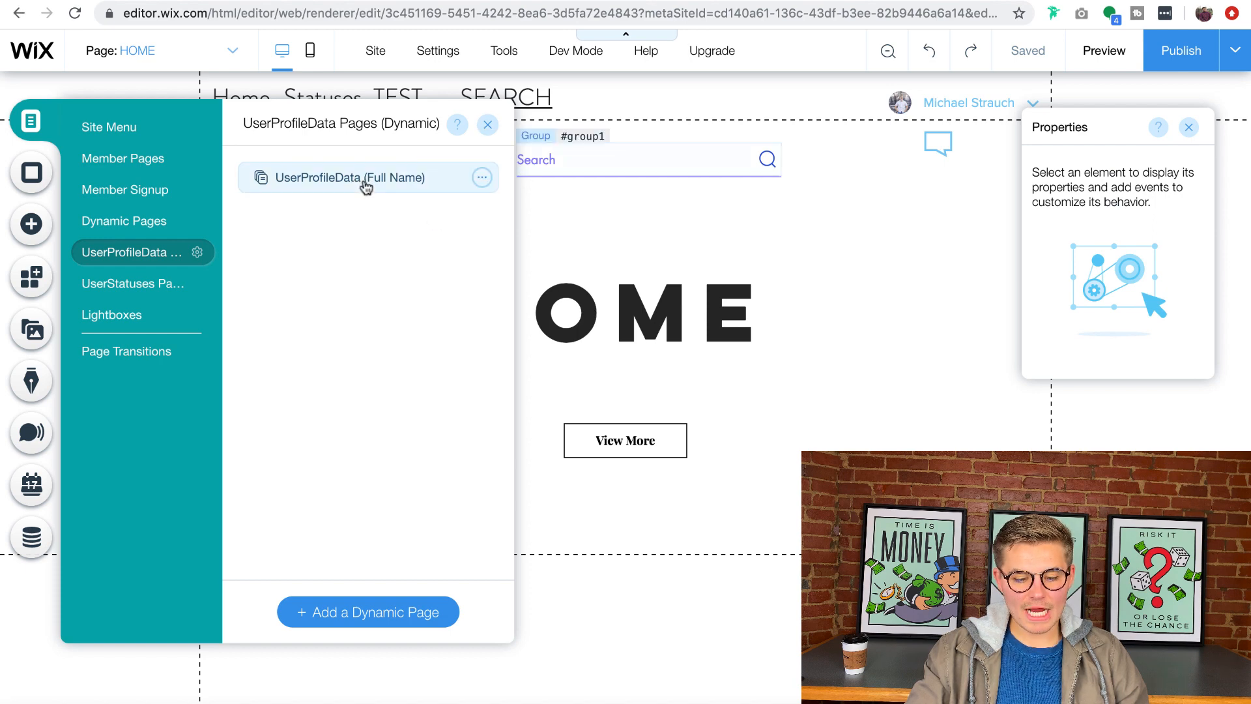
left_click(346, 177)
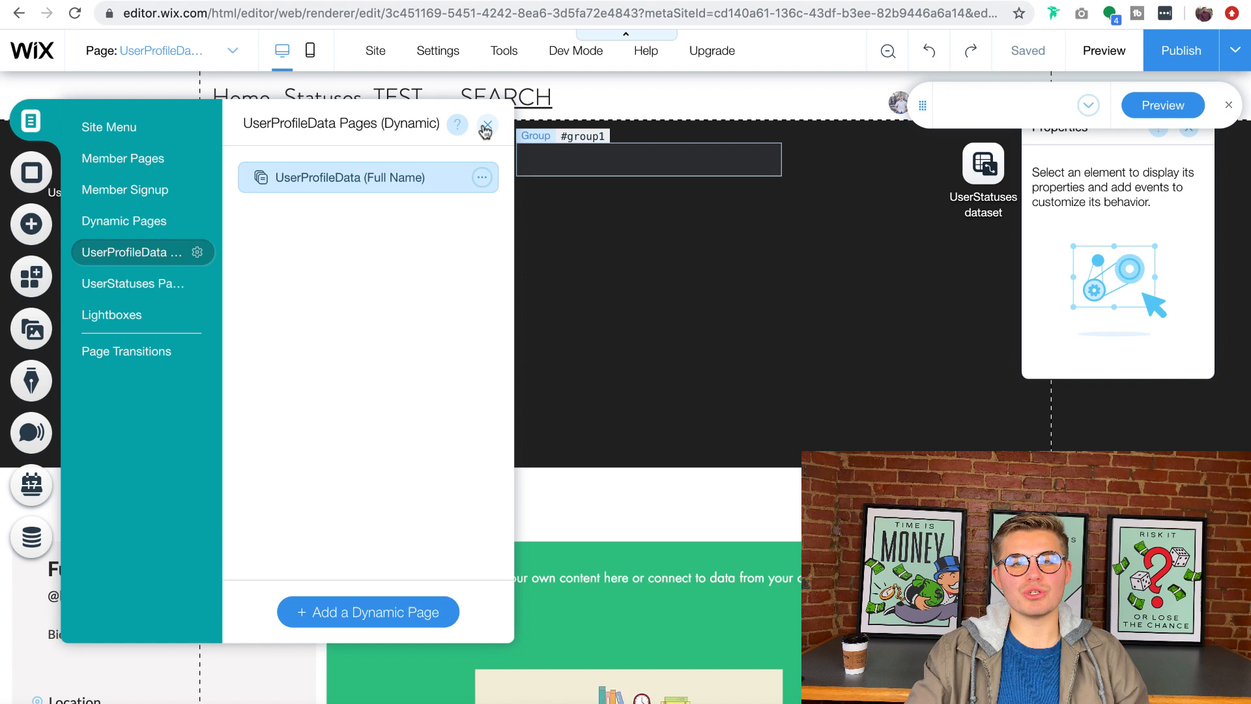
left_click(486, 127)
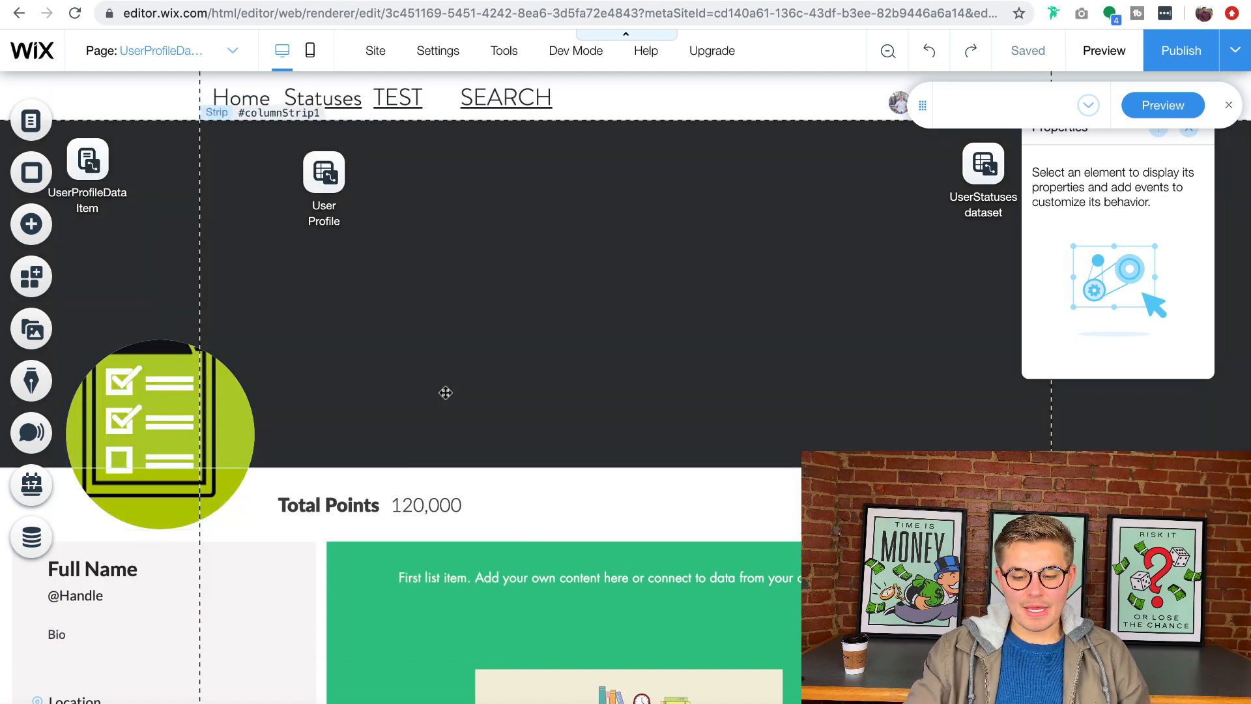
Step: Select the status repeater and move the UserStatuses dataset to the header strip's center
left_click(689, 155)
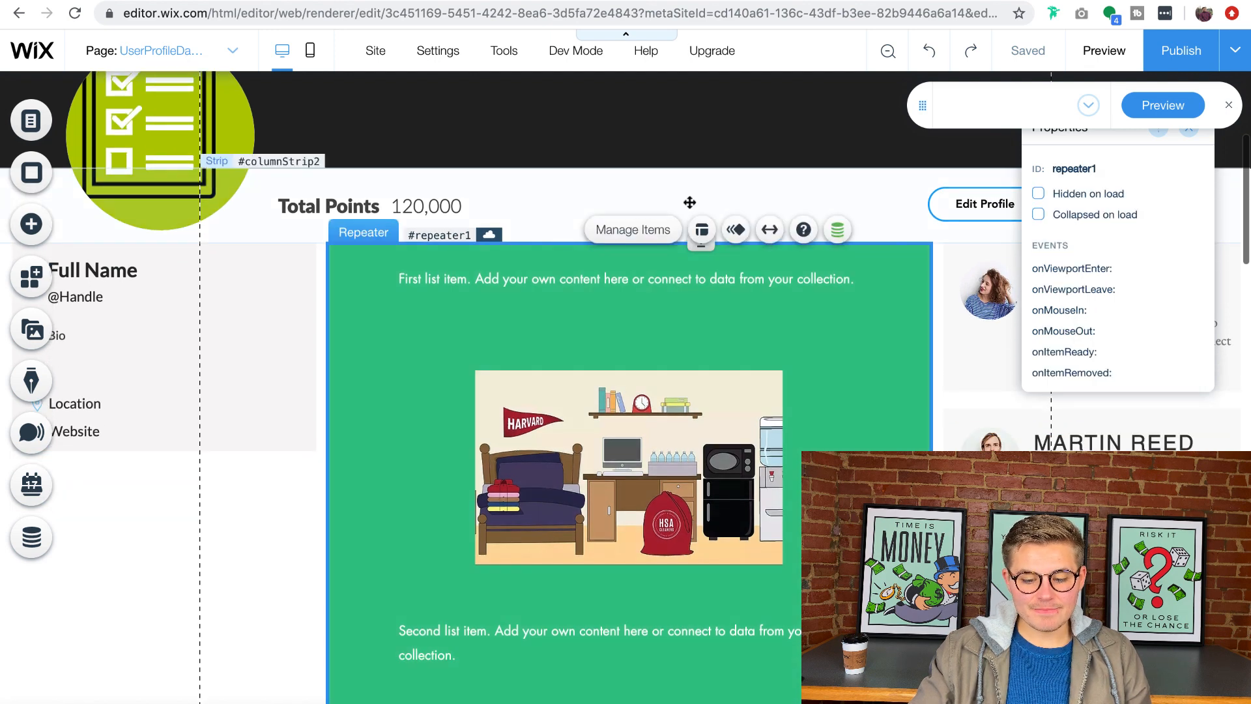
scroll("up", 3)
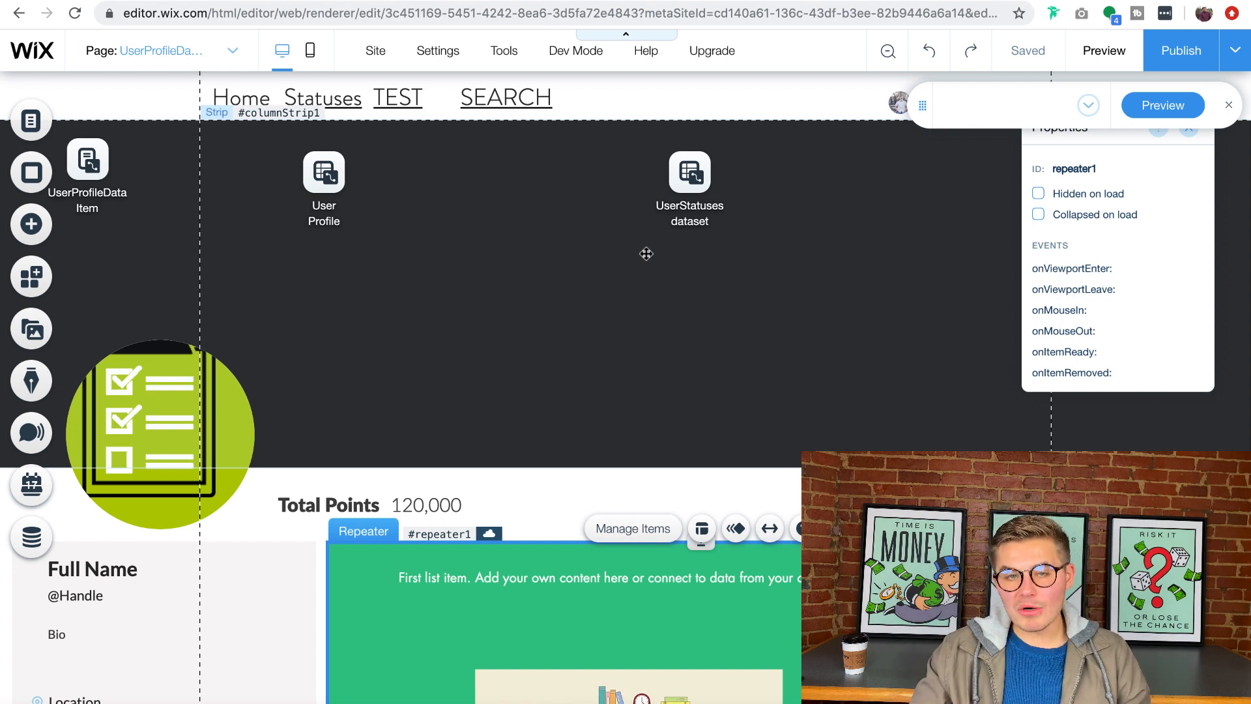
mouse_move(664, 223)
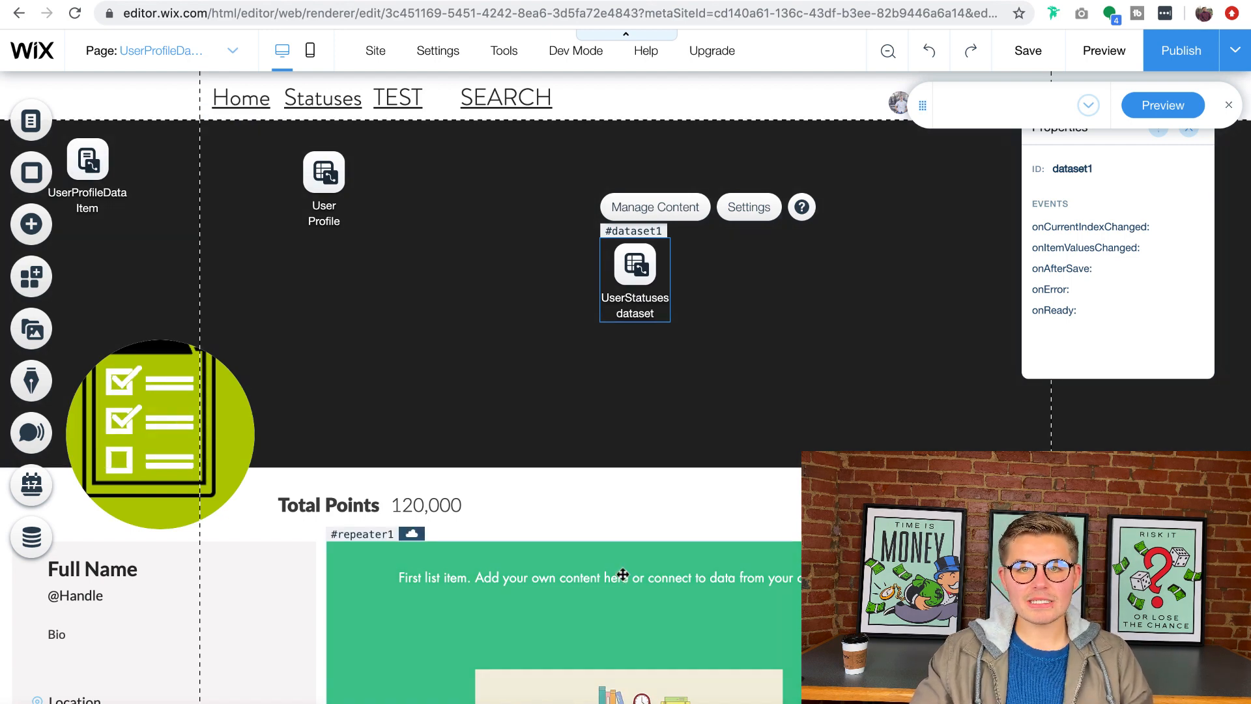
scroll("down", 3)
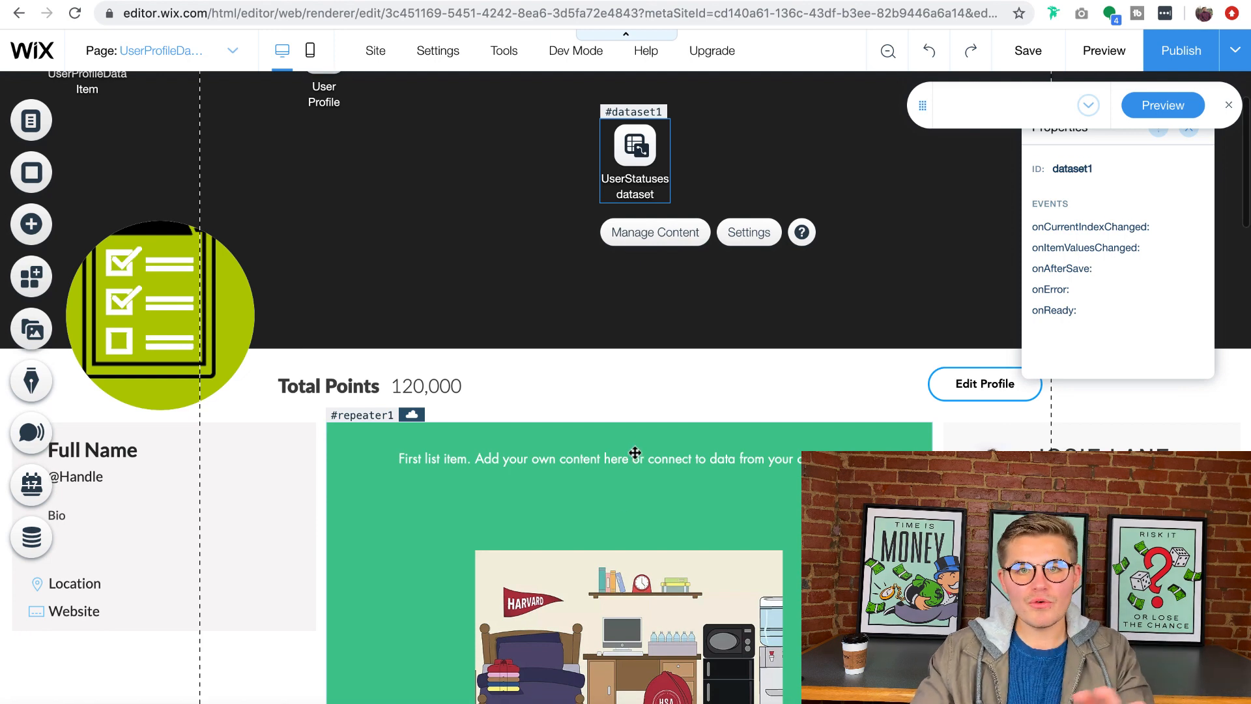
mouse_move(704, 326)
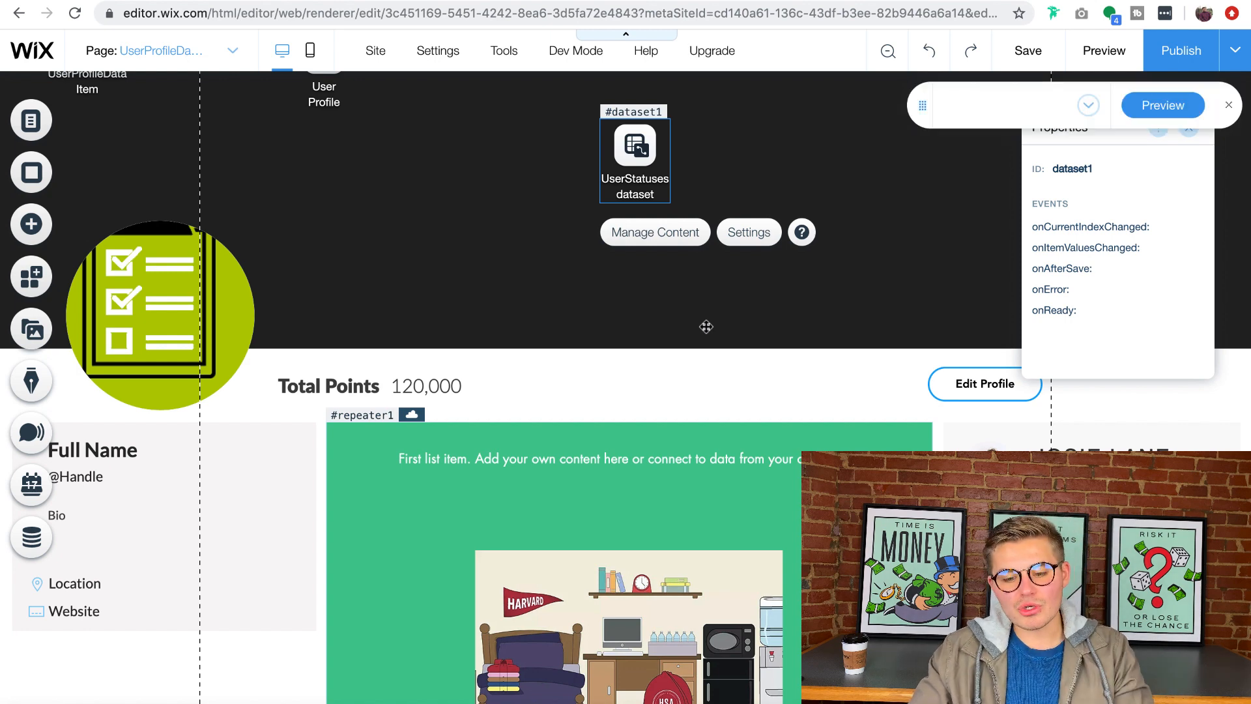
Step: View the UserStatuses dataset settings down to its empty Filter section
left_click(747, 232)
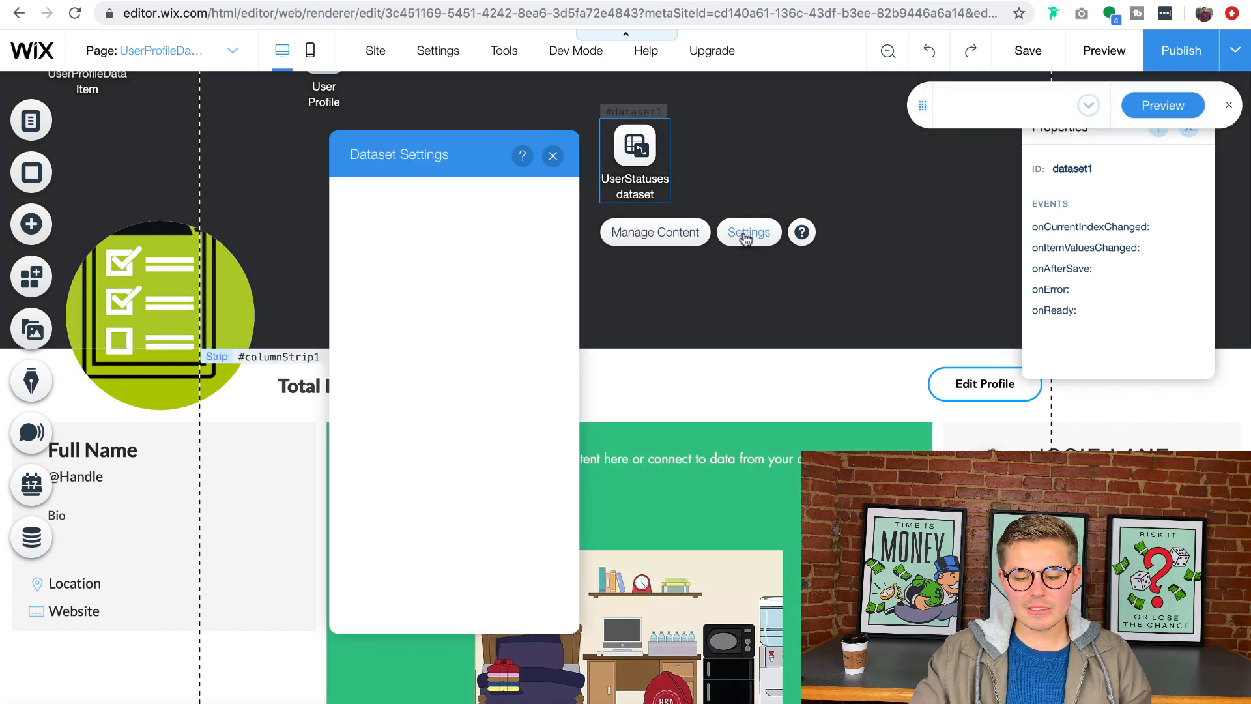
left_click(746, 232)
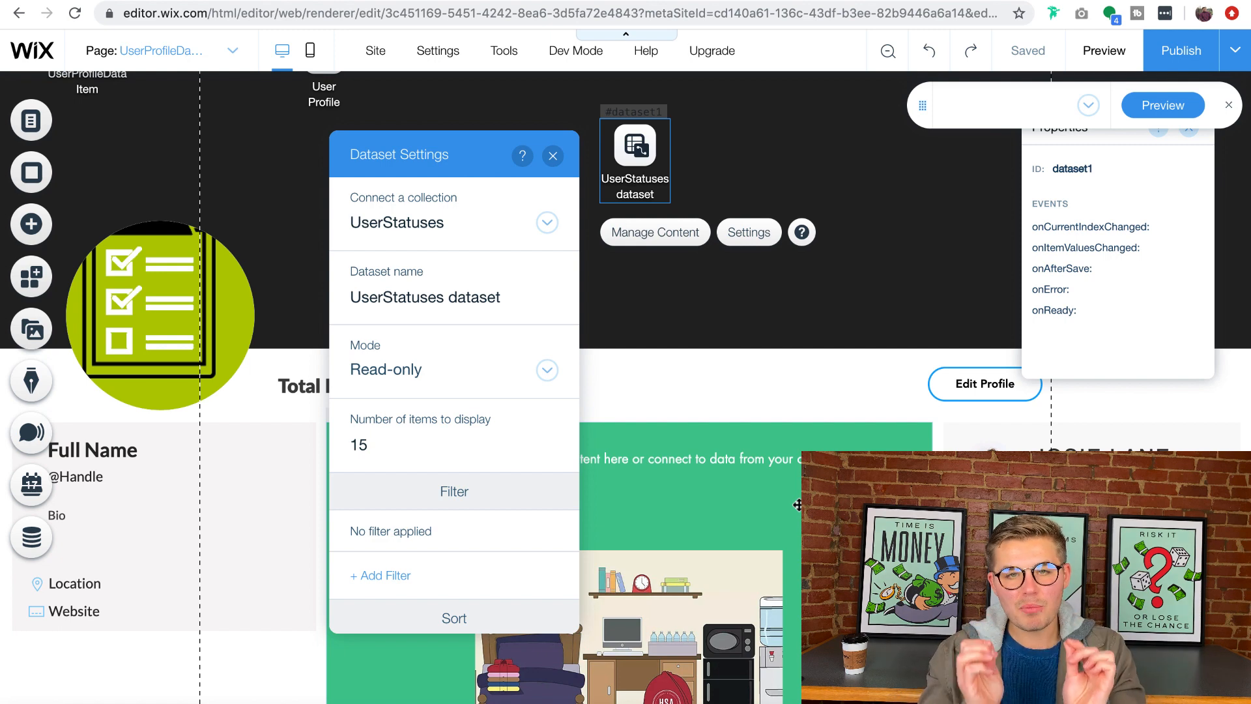
scroll("down", 3)
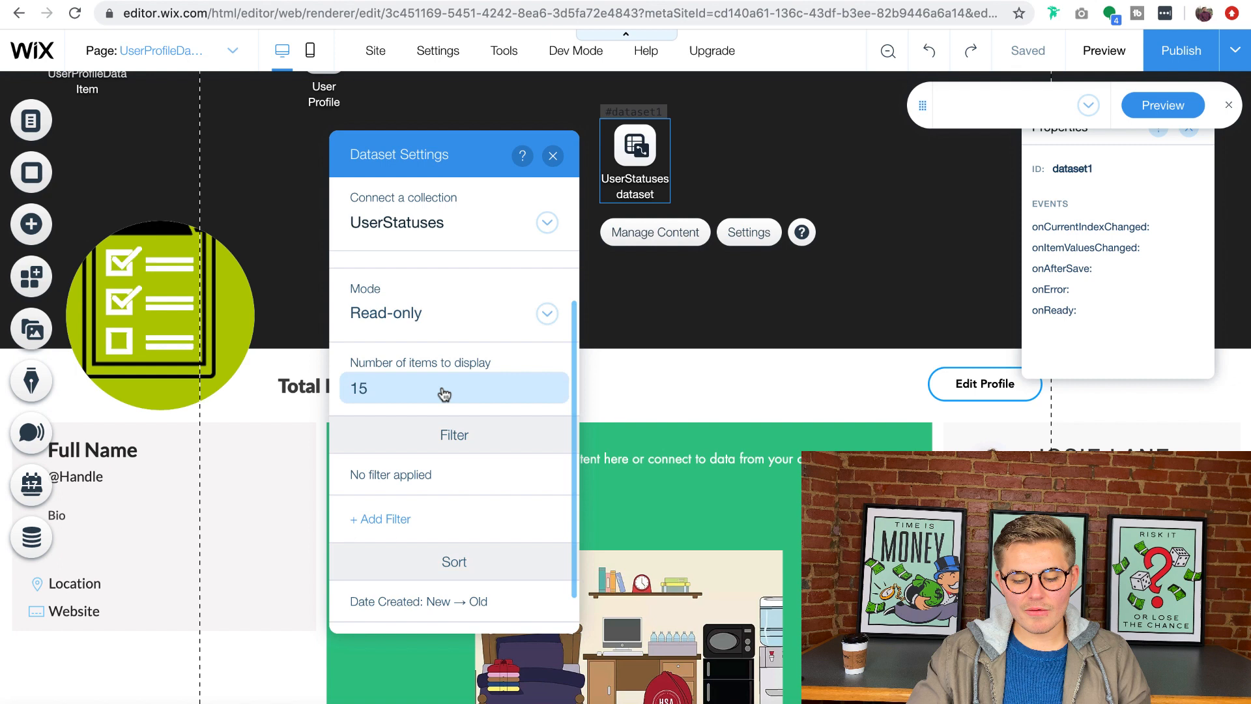
scroll("down", 3)
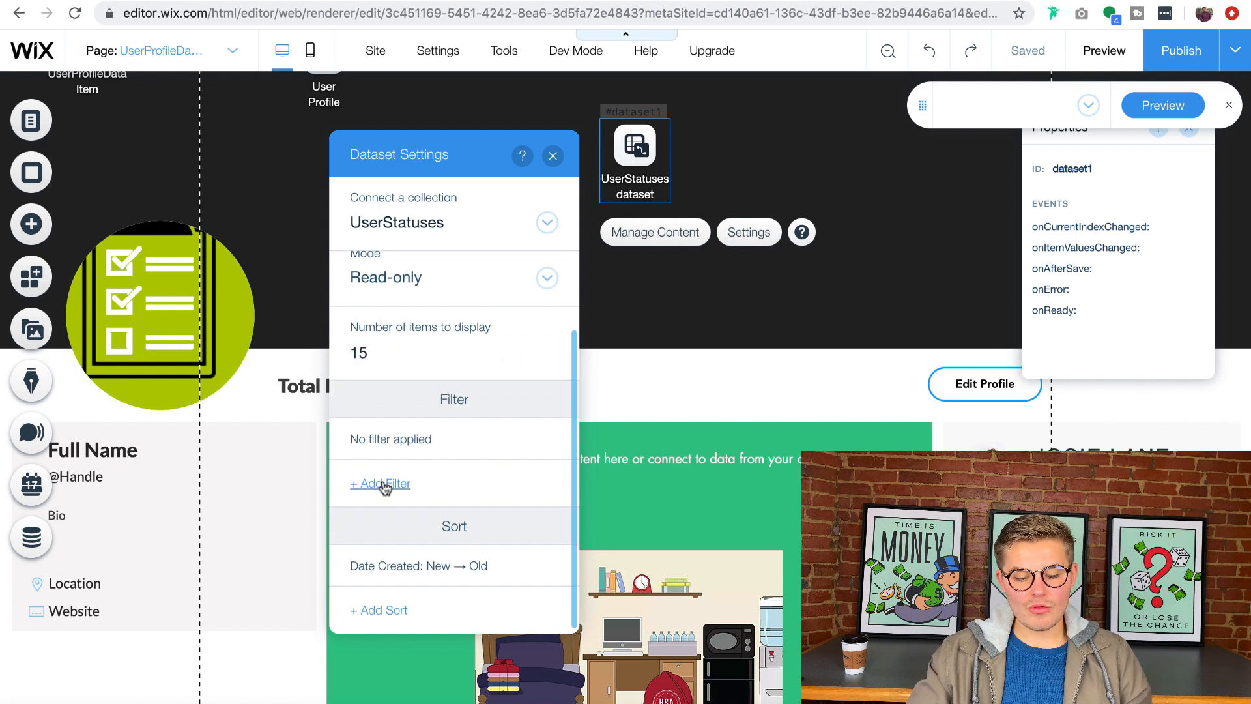
Step: Add an Owner (Text) Is Logged-in user filter to UserStatuses and save
left_click(379, 483)
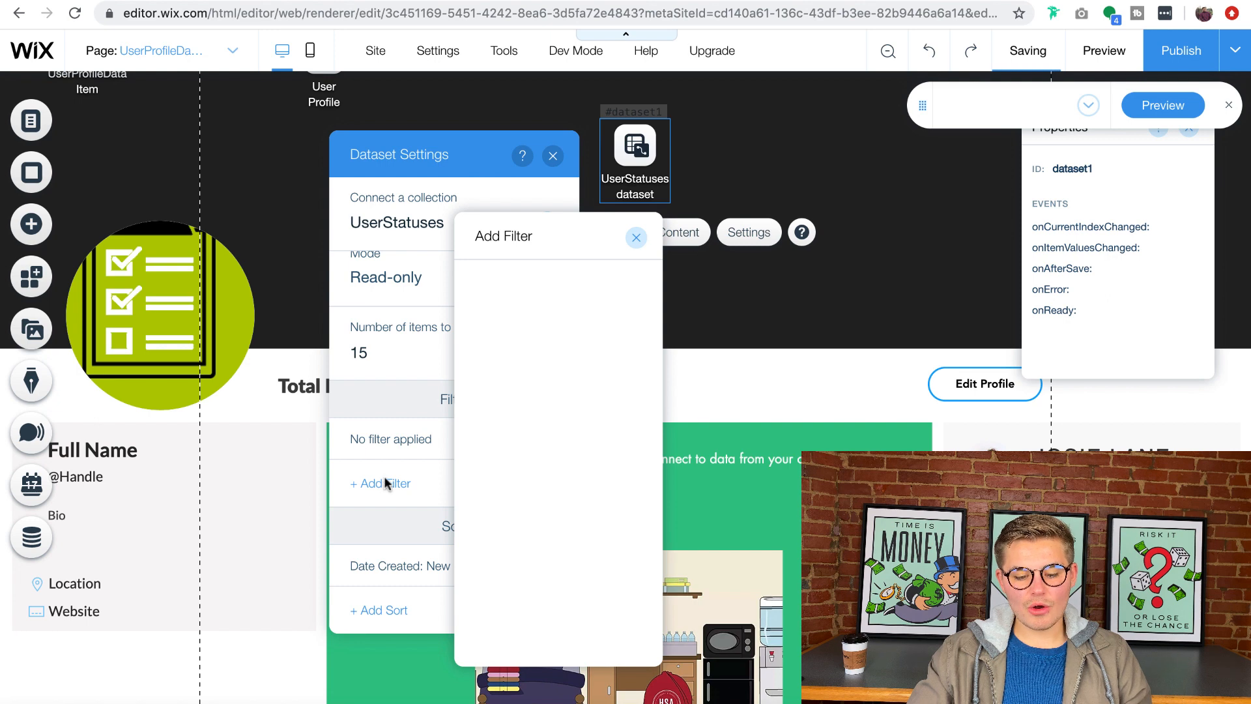
left_click(381, 482)
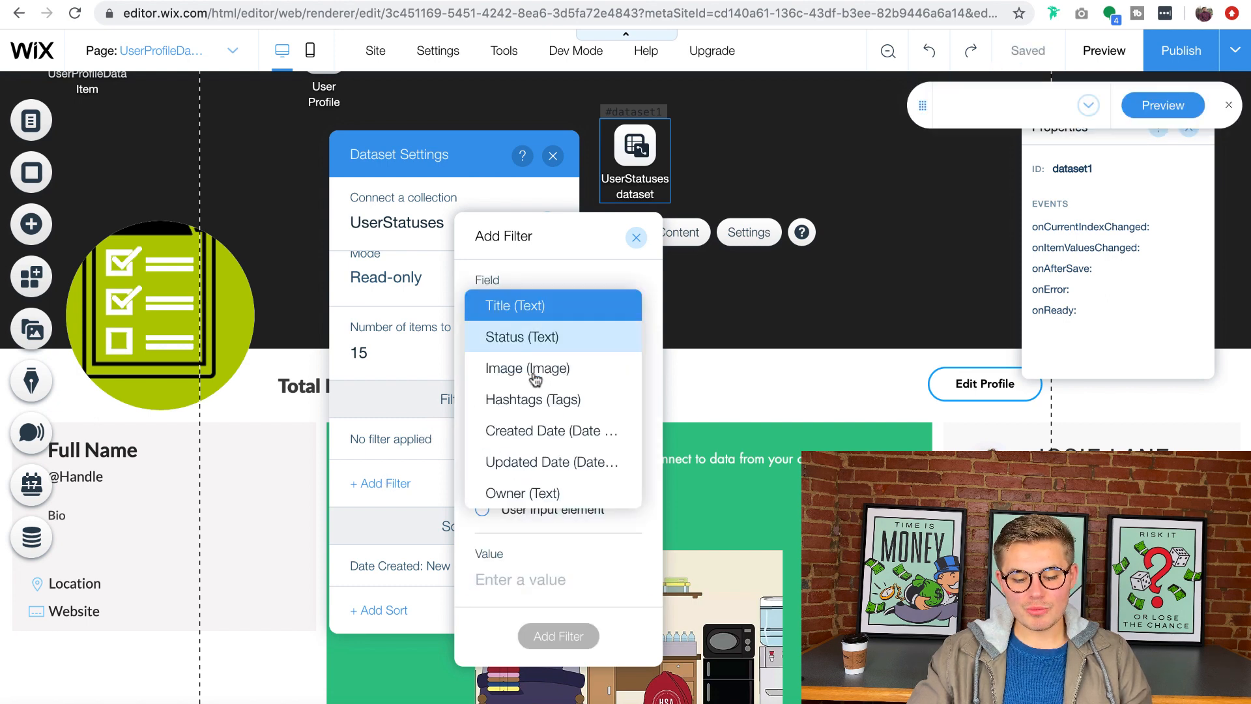
left_click(523, 492)
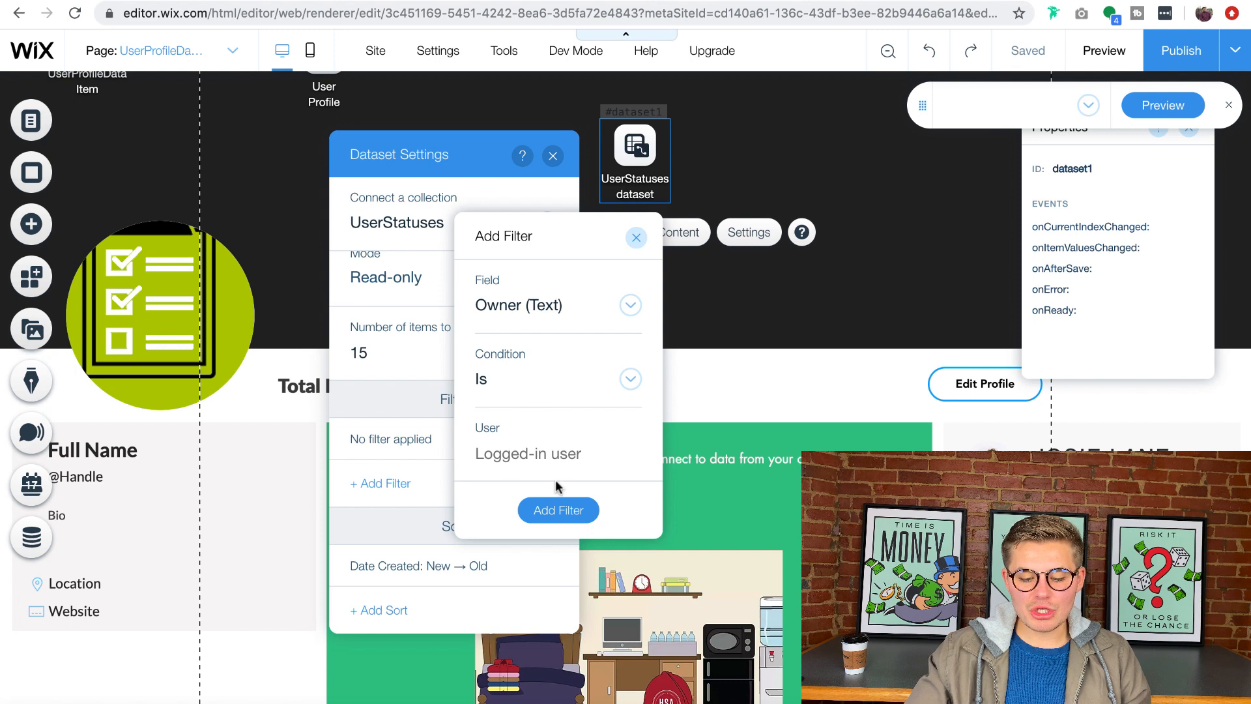
mouse_move(558, 510)
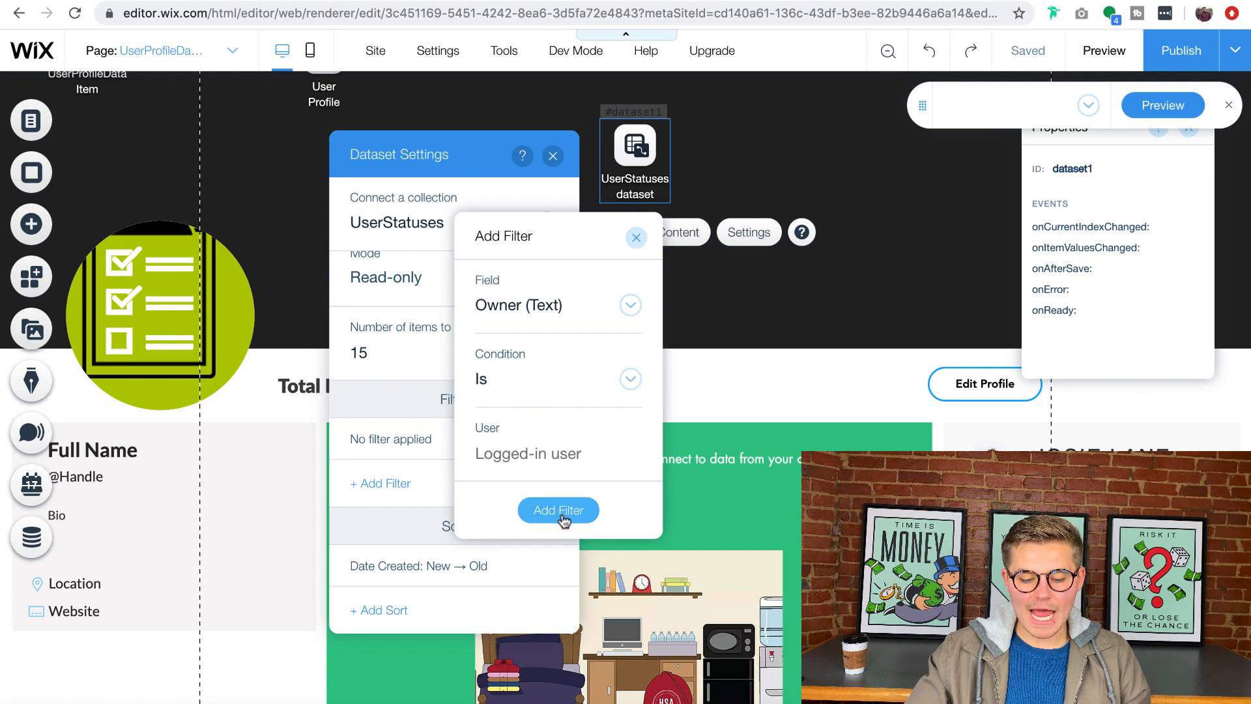
left_click(558, 509)
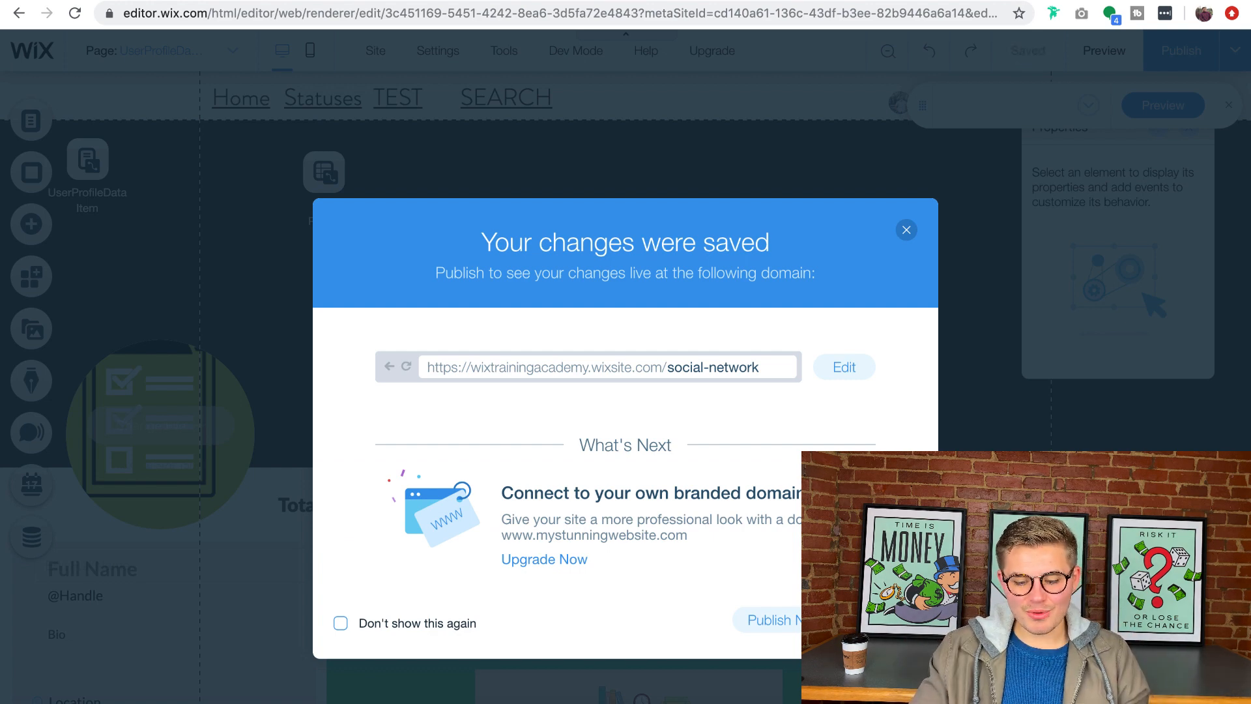
Step: Close the 'Your changes were saved' confirmation dialog
left_click(906, 230)
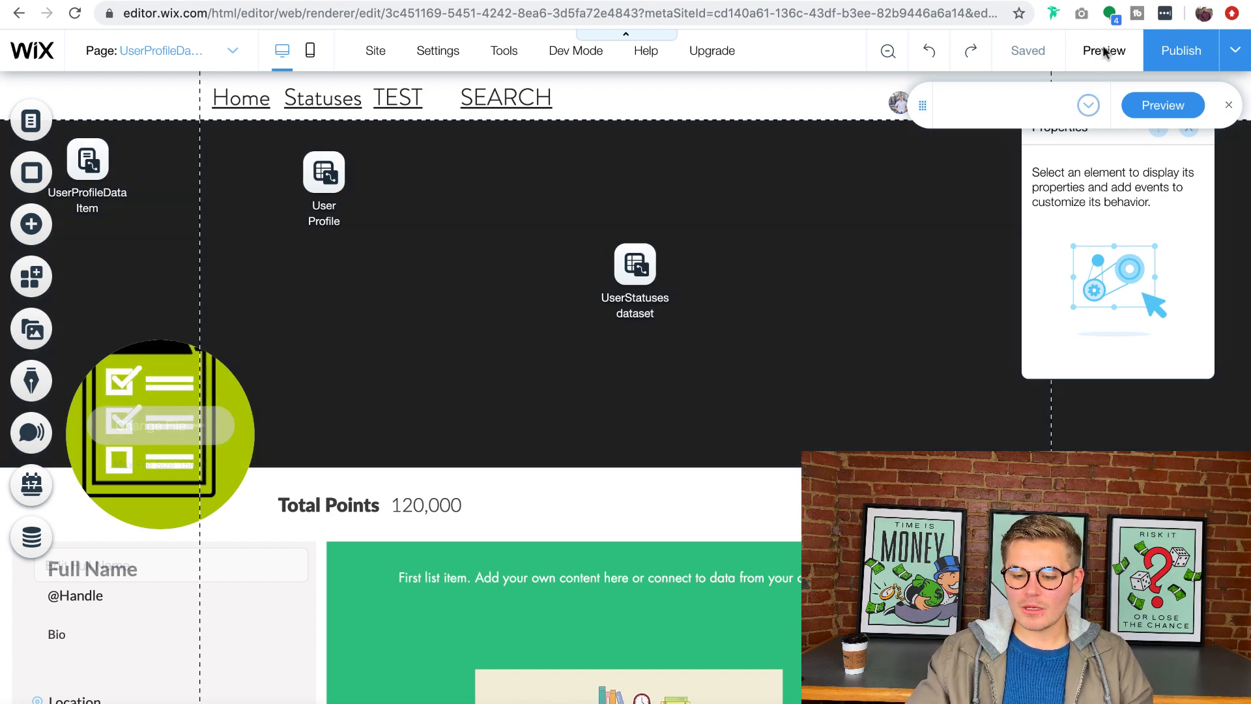
mouse_move(810, 266)
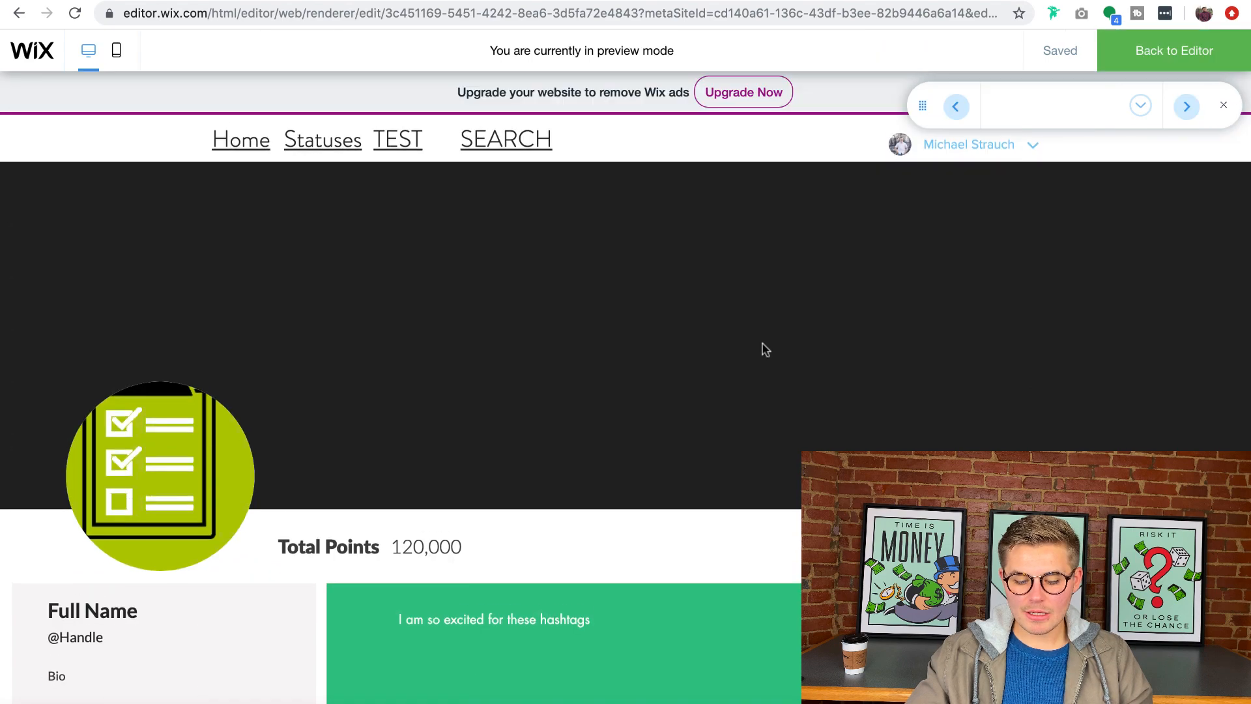
Step: Scroll the preview through the repeater of the logged-in member's statuses
scroll("down", 3)
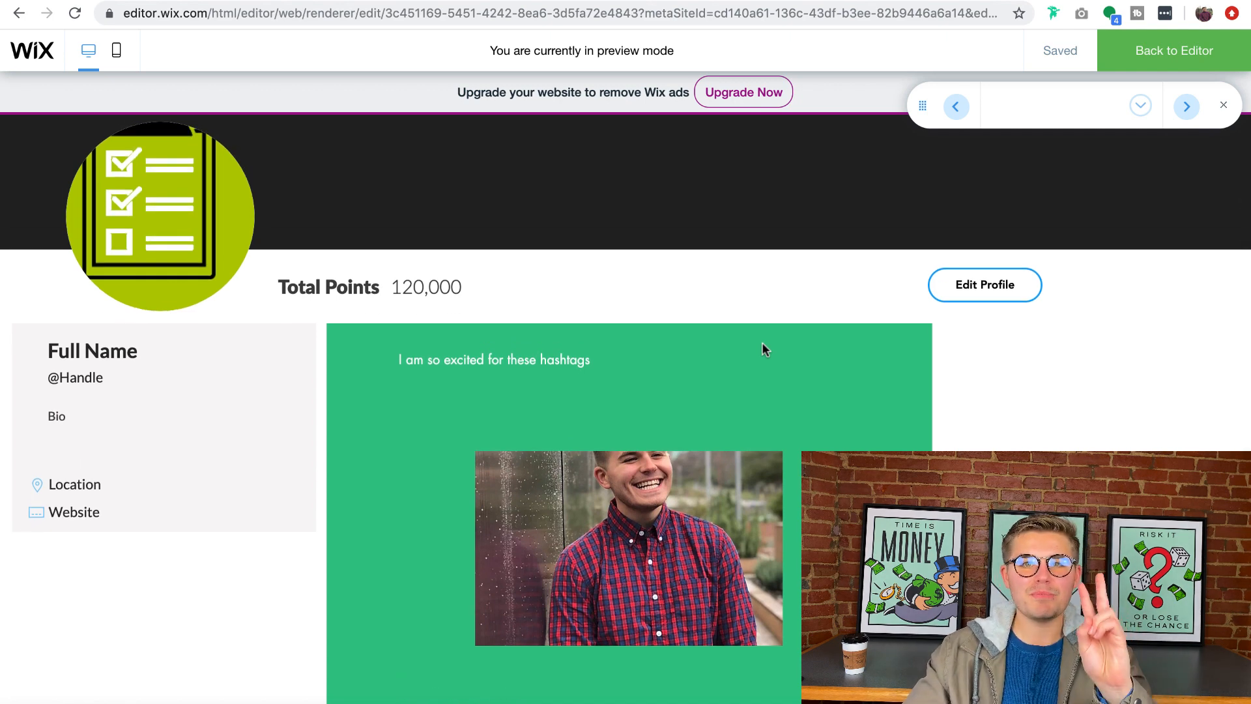
scroll("down", 3)
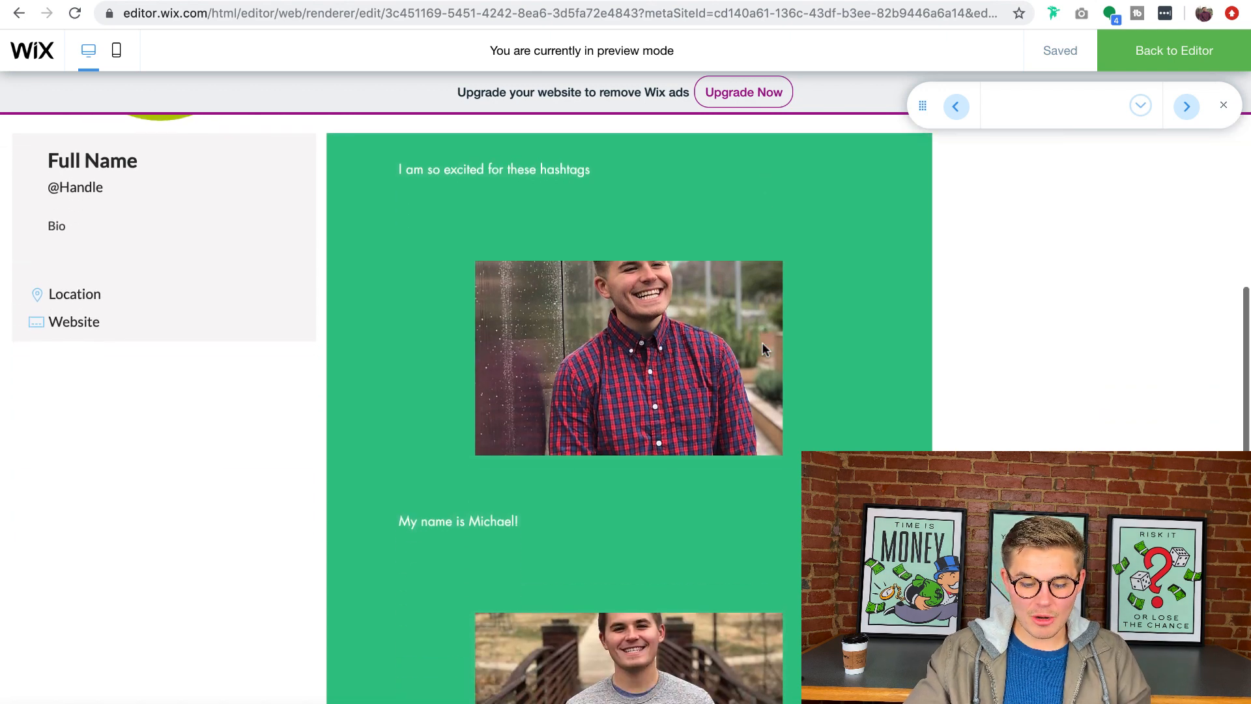
scroll("down", 3)
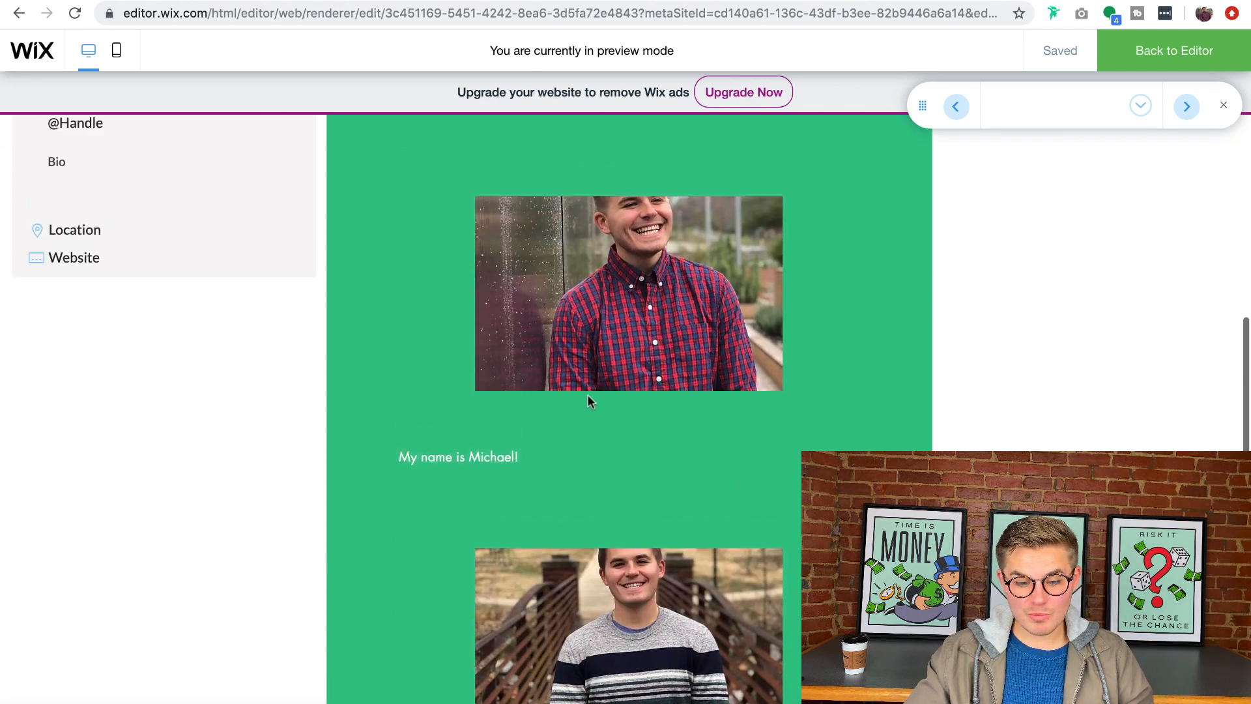